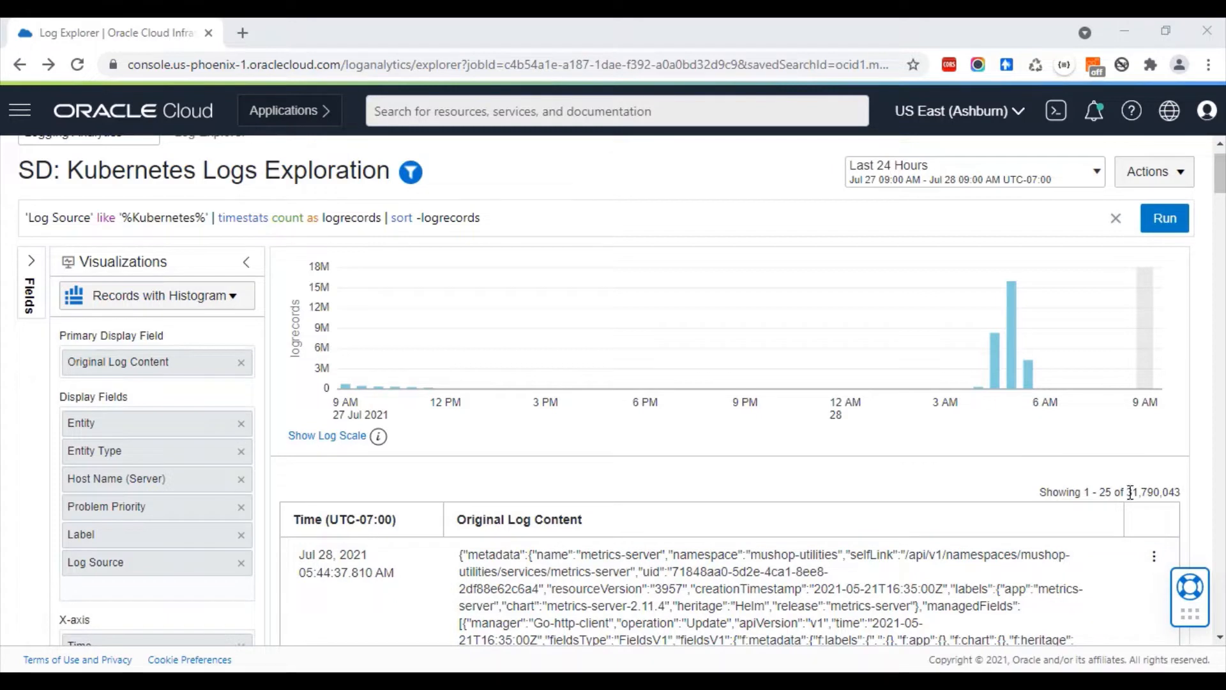
mouse_move(677, 435)
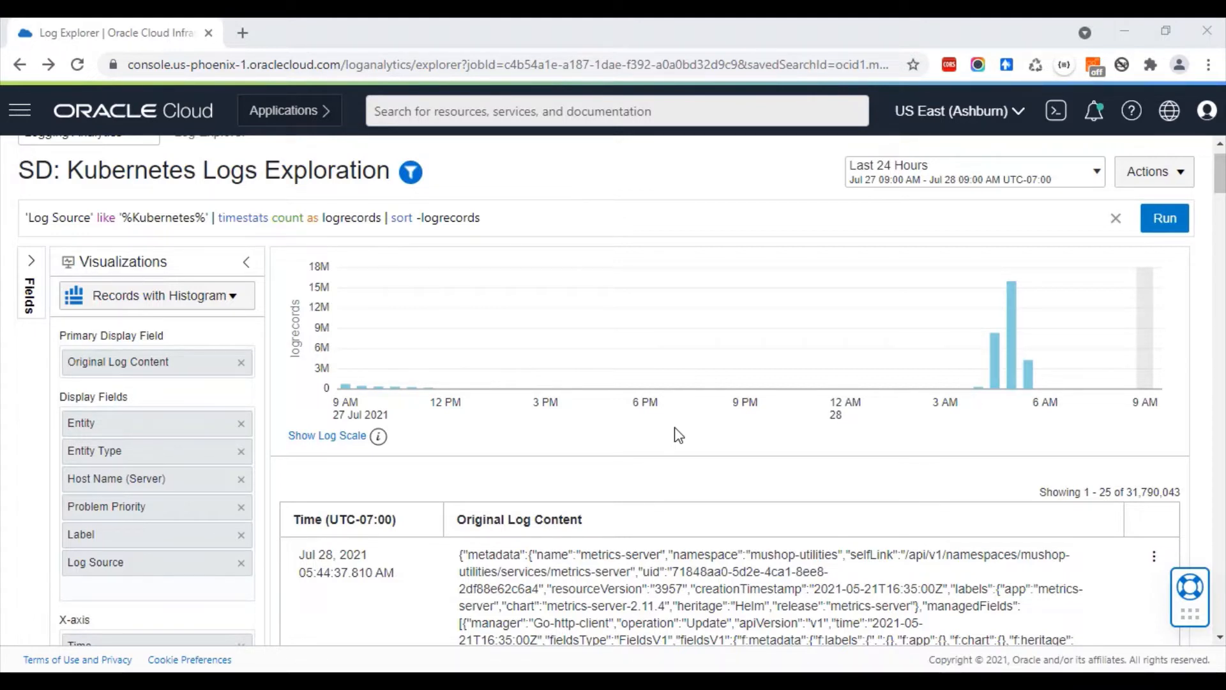
mouse_move(1168, 531)
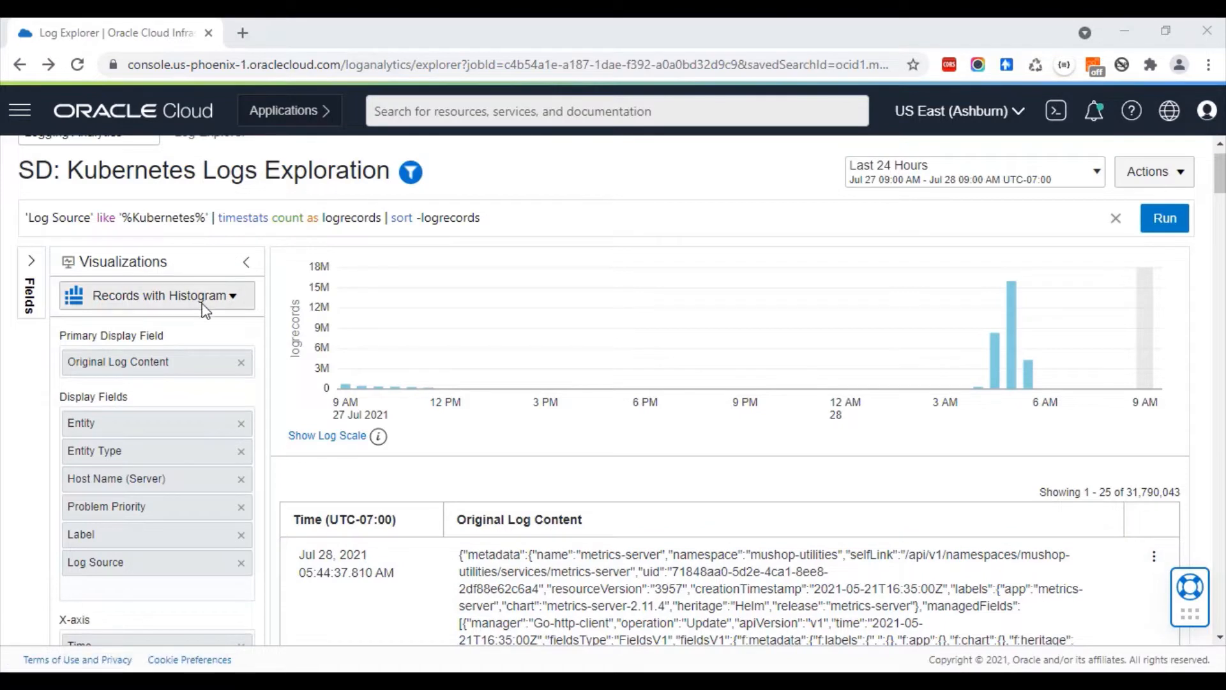
Apply the Cluster visualization, grouping the Kubernetes logs into 112 clusters.
click(156, 295)
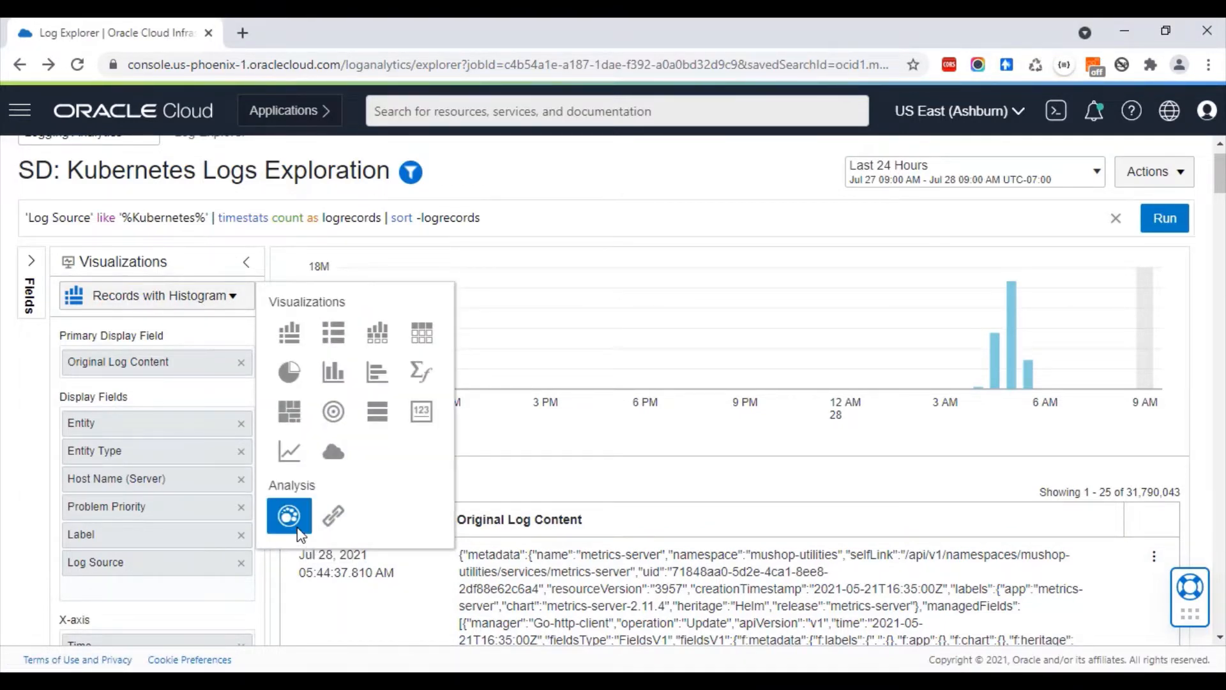
click(290, 516)
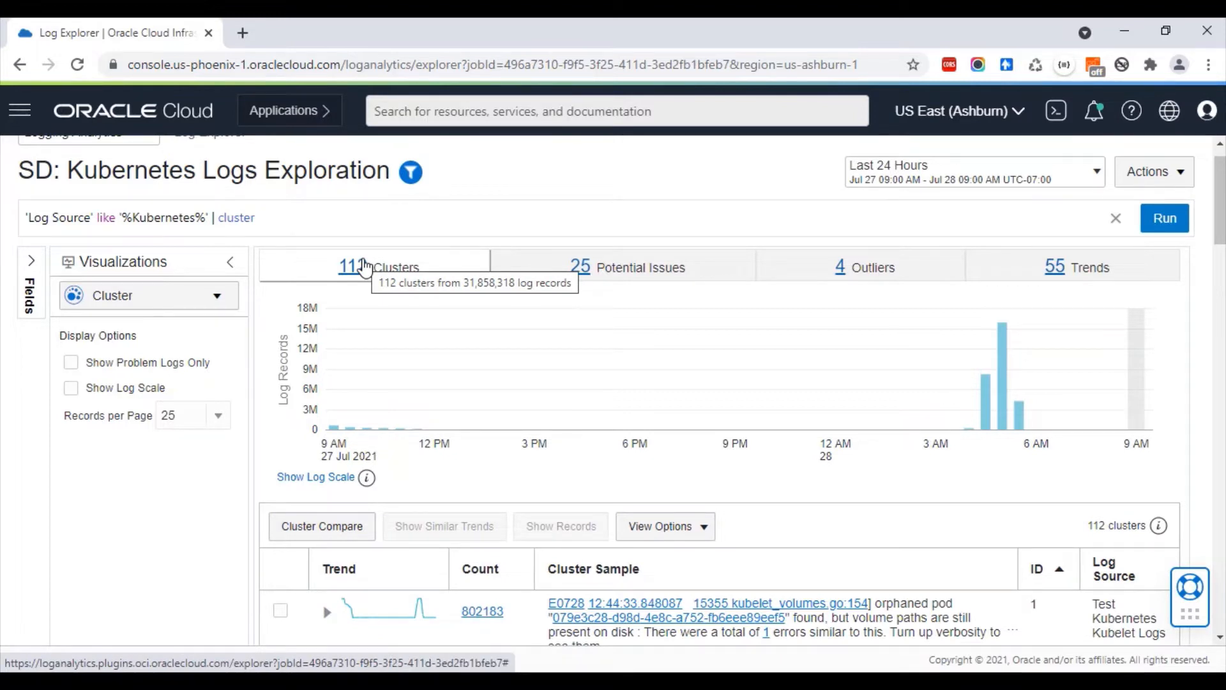
mouse_move(548, 589)
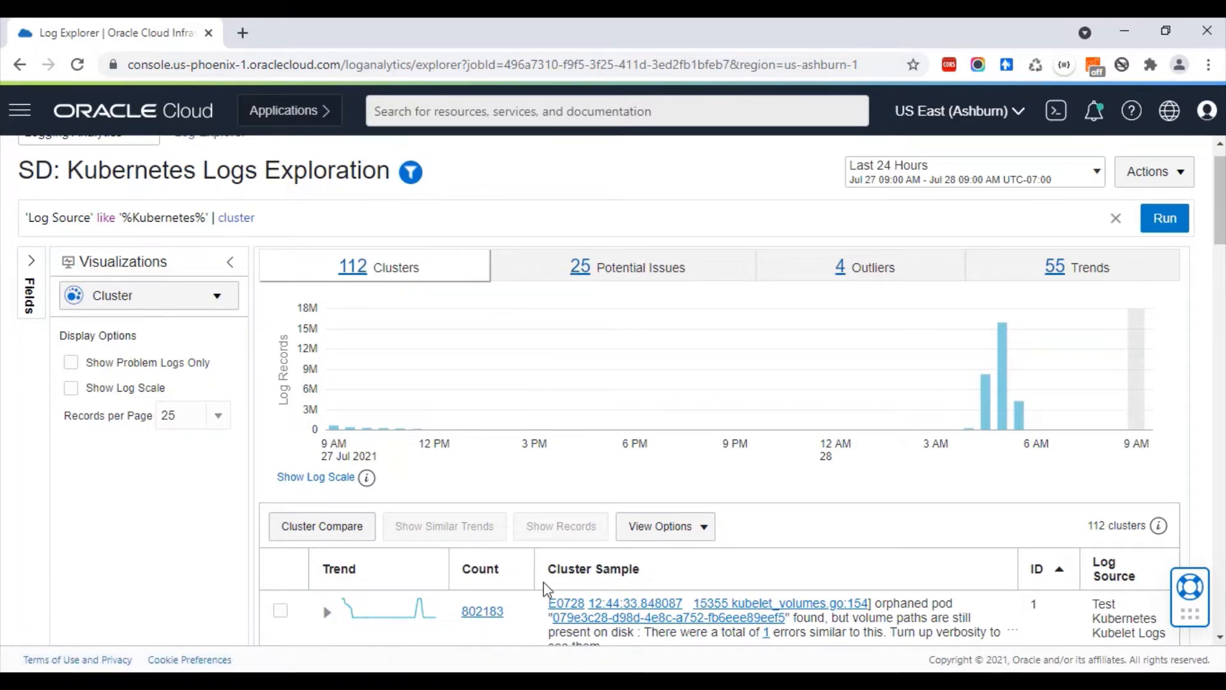
Review the cluster table and show only the 25 clusters flagged as potential issues.
scroll(down, 3)
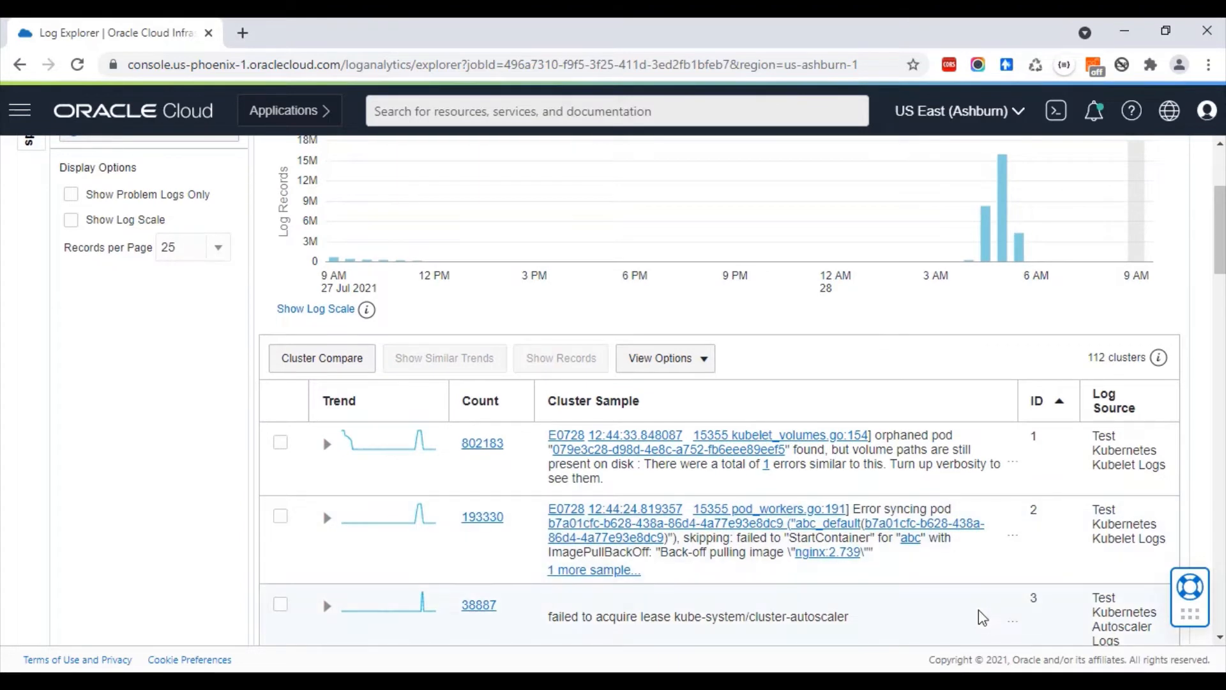
mouse_move(457, 454)
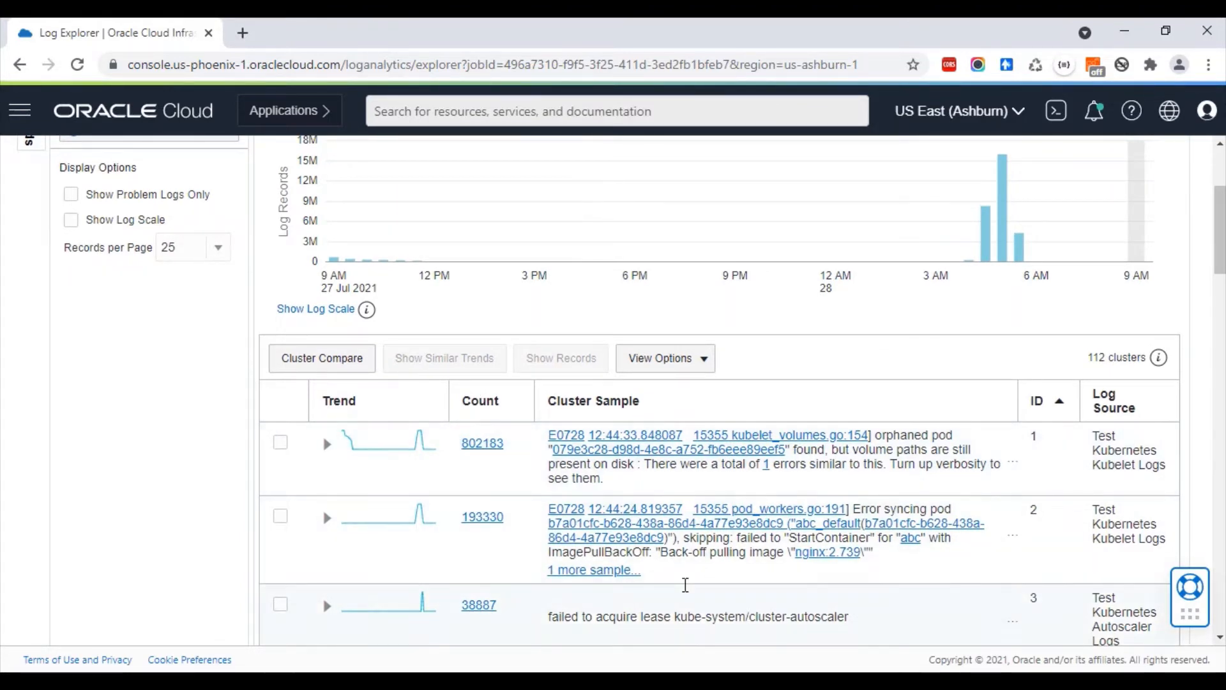
mouse_move(931, 482)
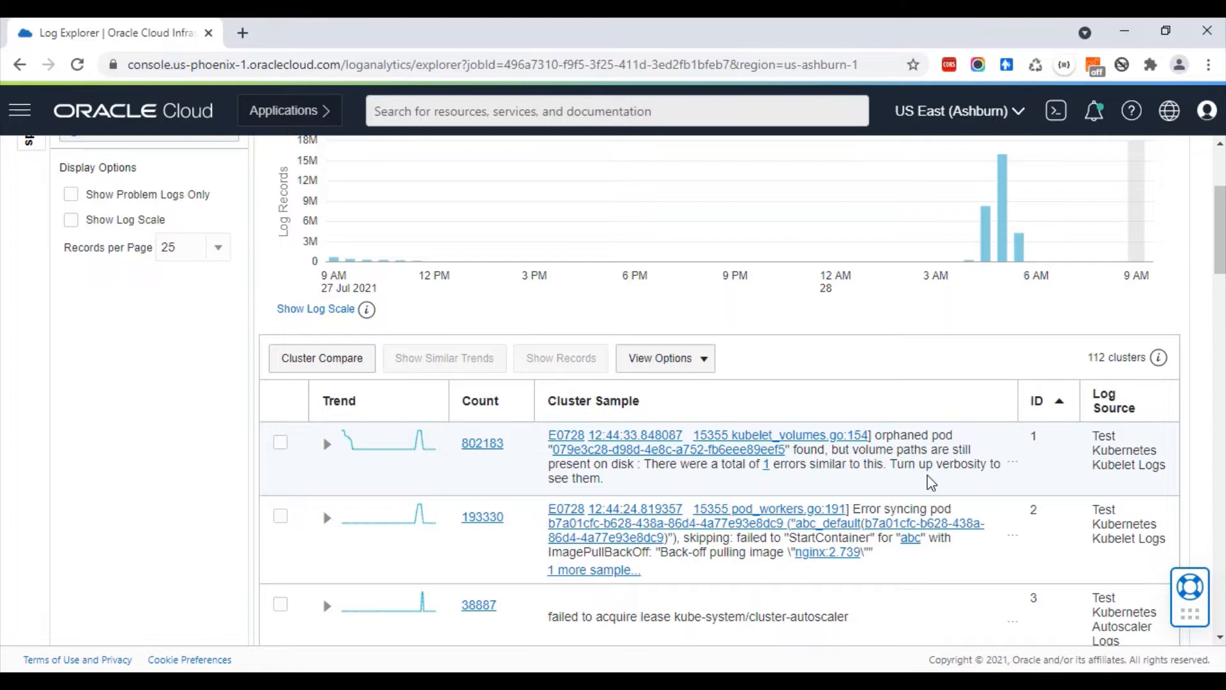
mouse_move(942, 456)
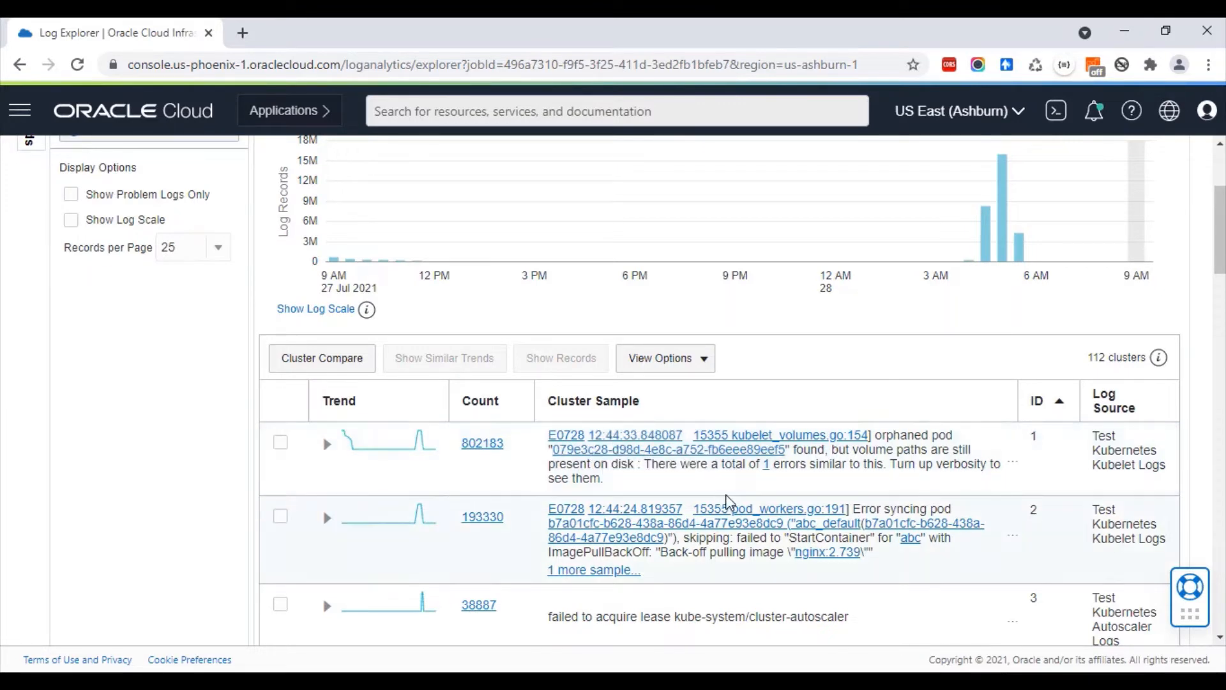
mouse_move(869, 443)
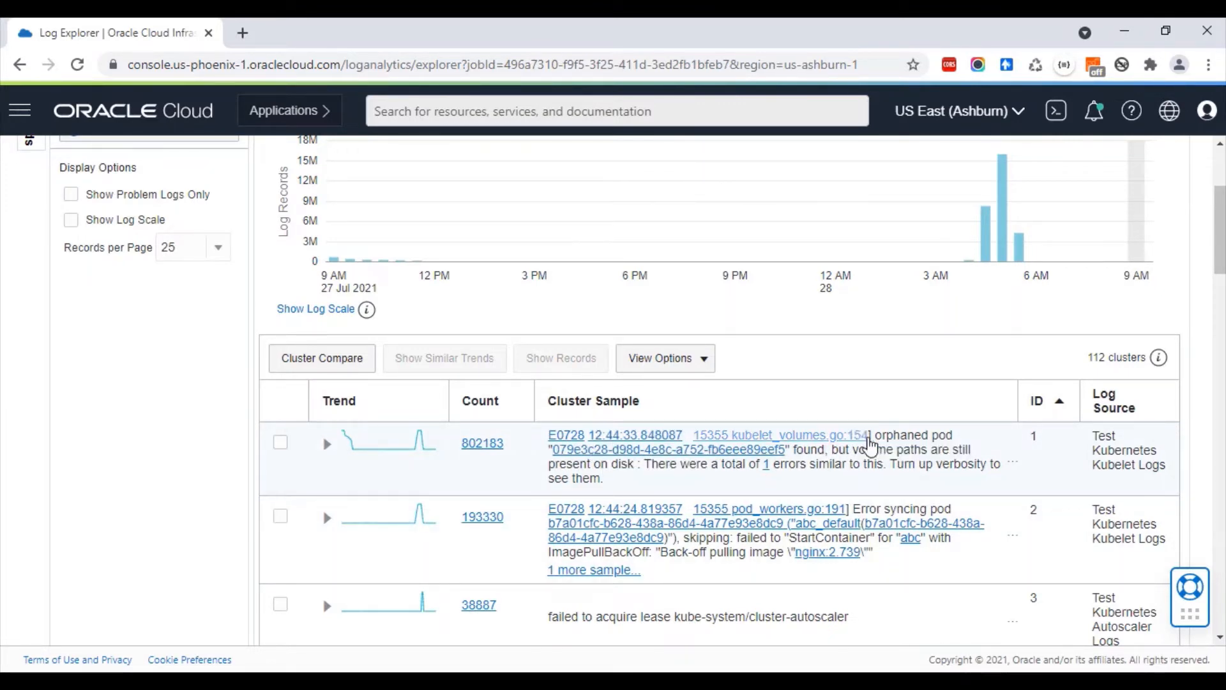
drag(876, 434, 981, 448)
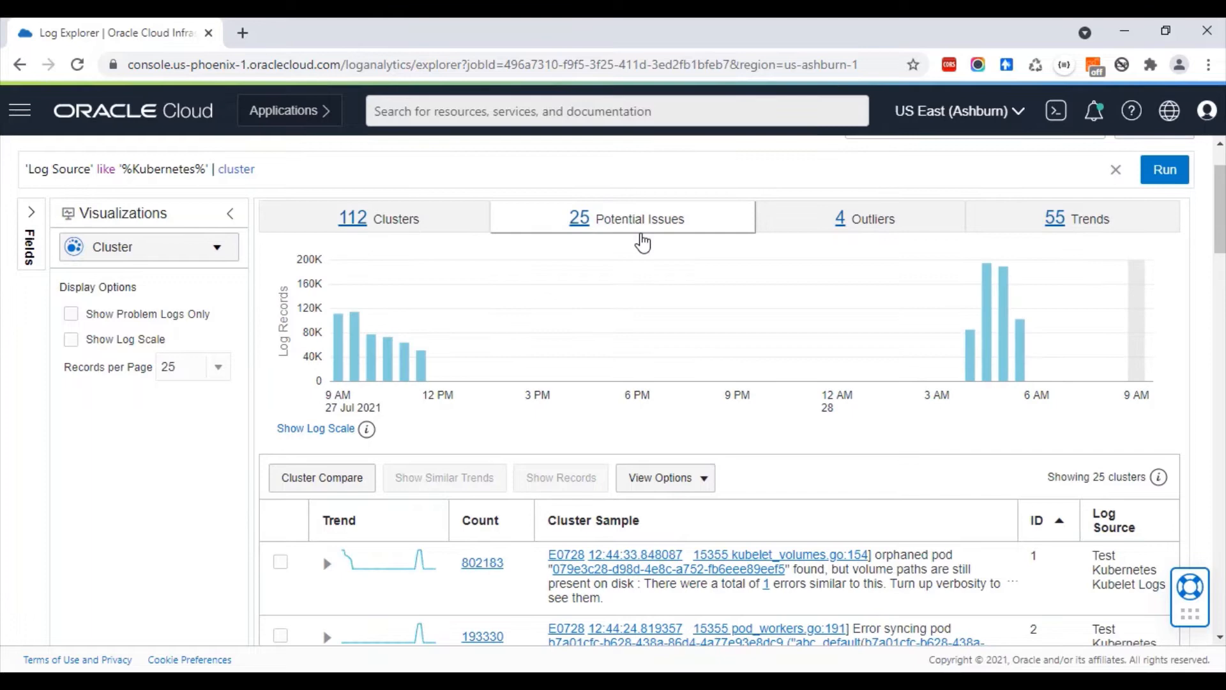
scroll(down, 3)
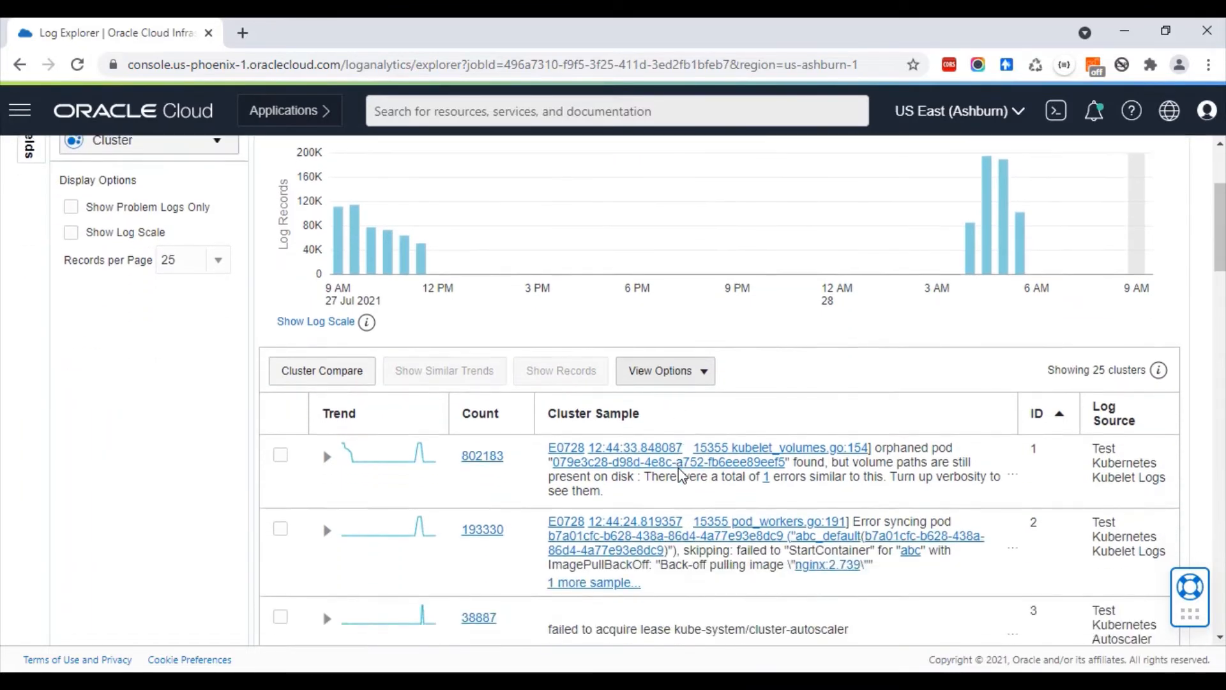
scroll(down, 3)
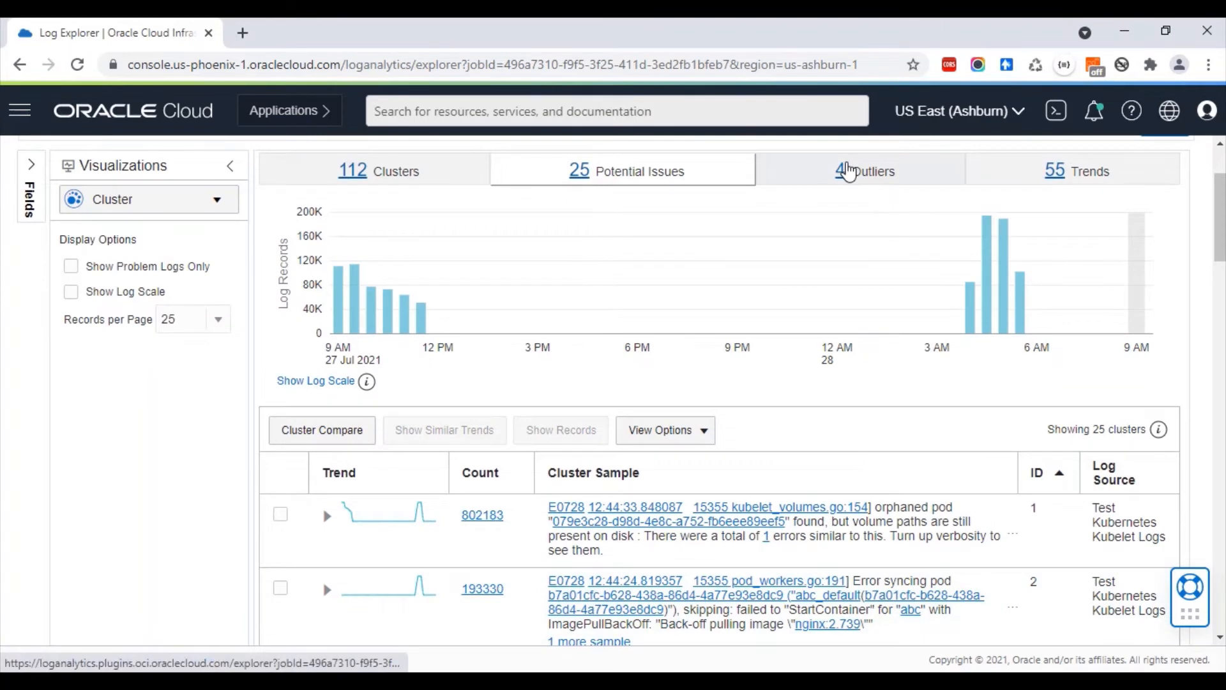
Review the 4 outlier clusters, then return to all 112 clusters.
click(864, 170)
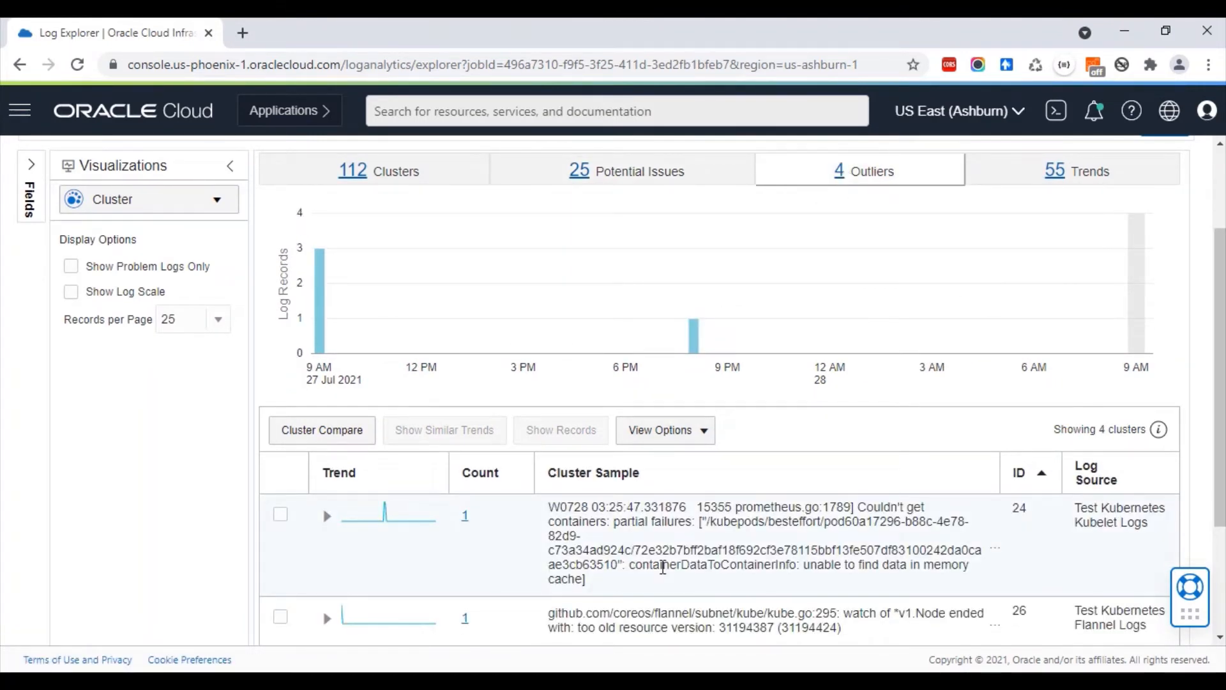
scroll(down, 3)
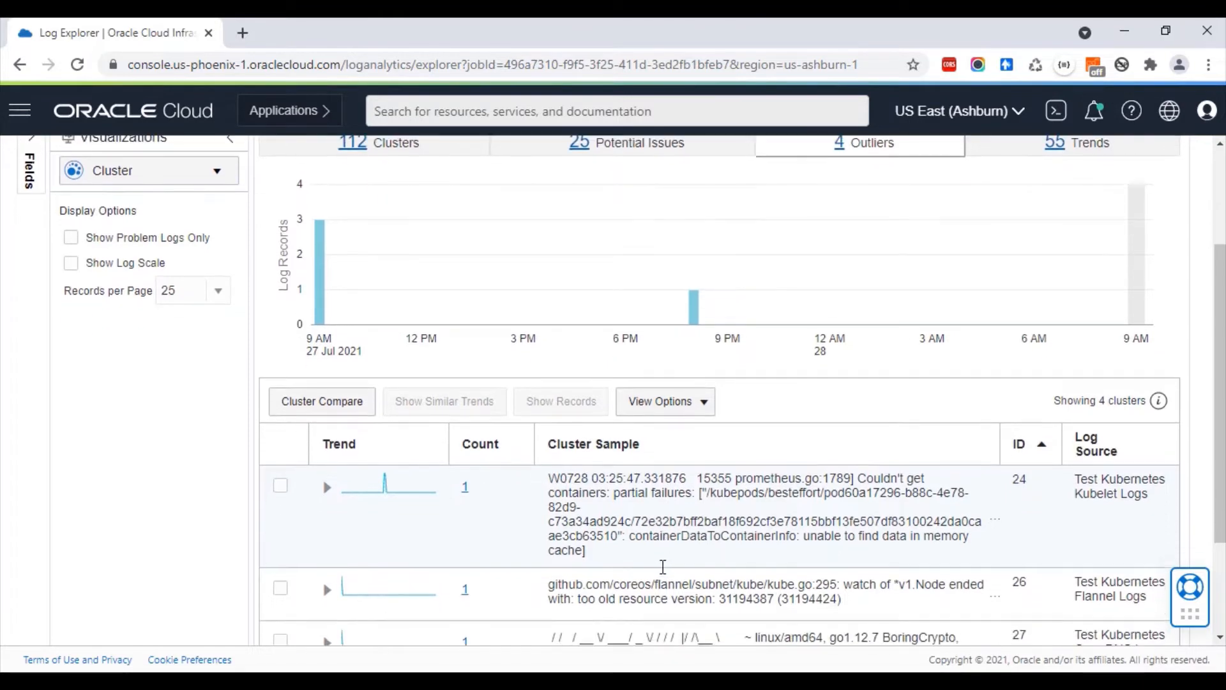
scroll(down, 3)
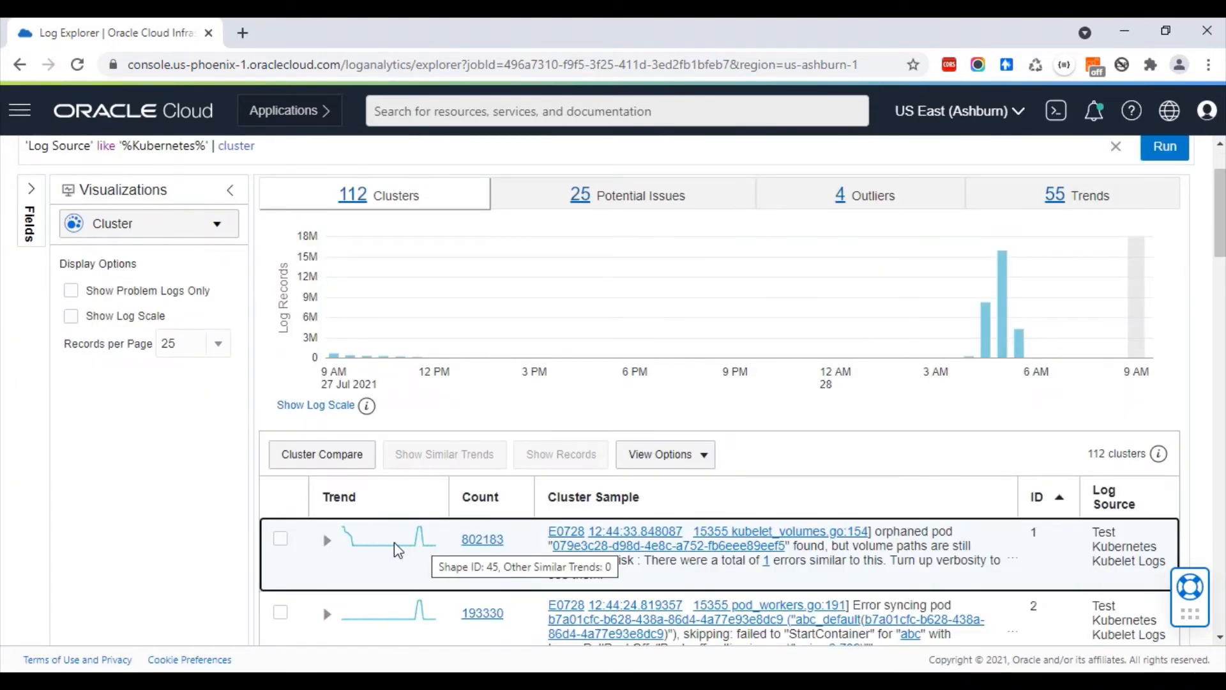
Expand cluster 4, the kube-system secrets-forbidden error, to show its 24-hour trend histogram.
scroll(down, 3)
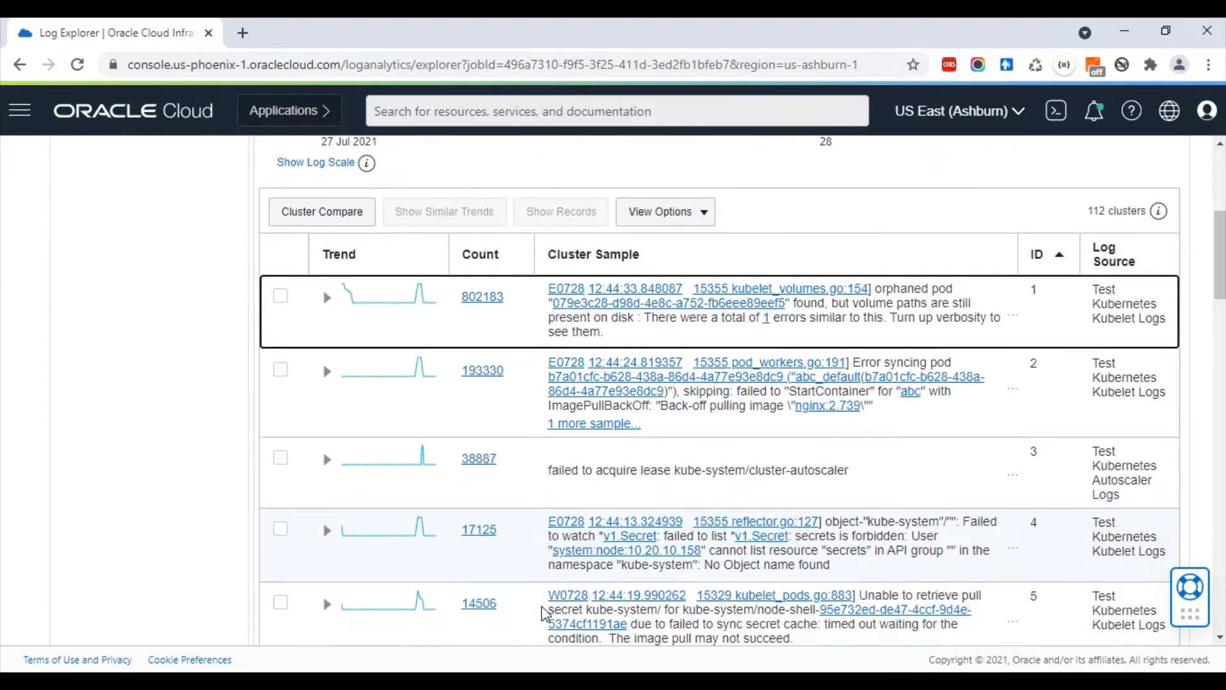
scroll(down, 3)
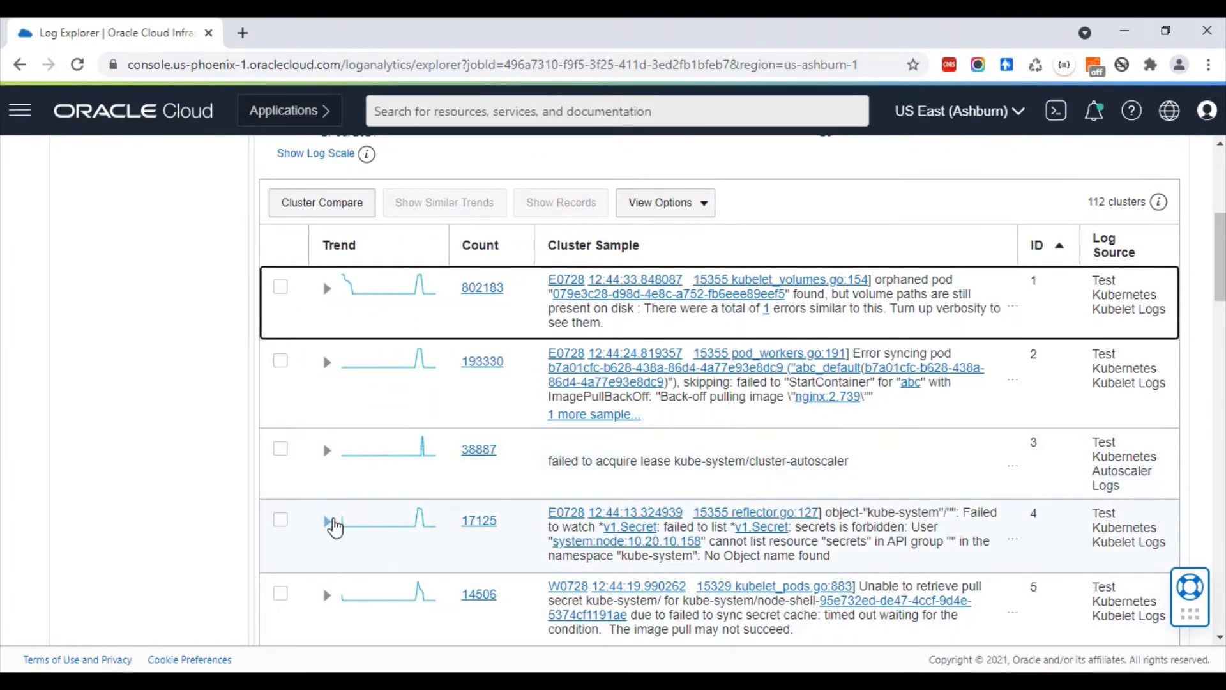
click(326, 520)
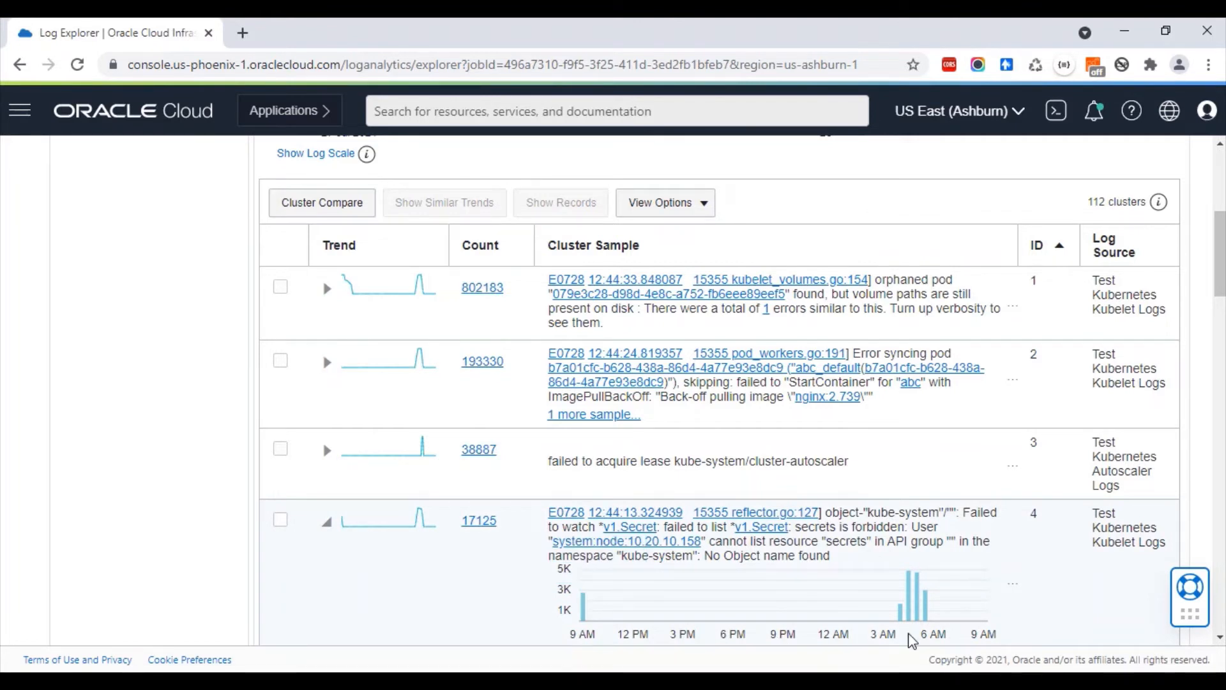
mouse_move(900, 612)
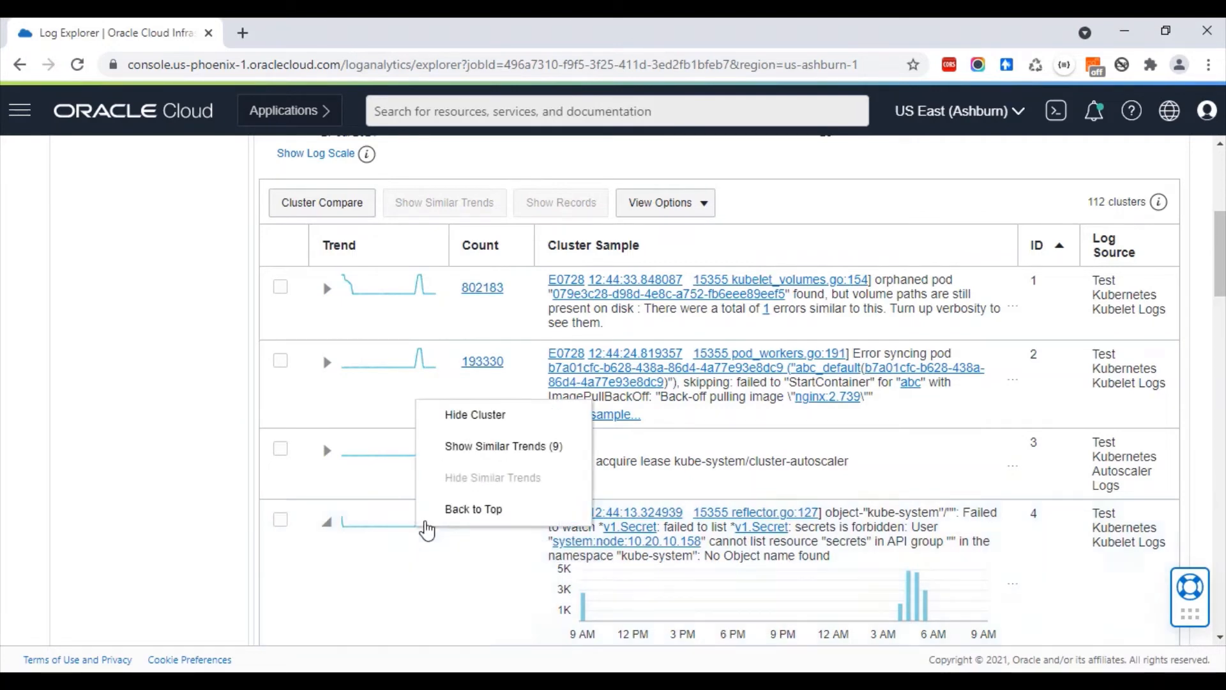
mouse_move(503, 446)
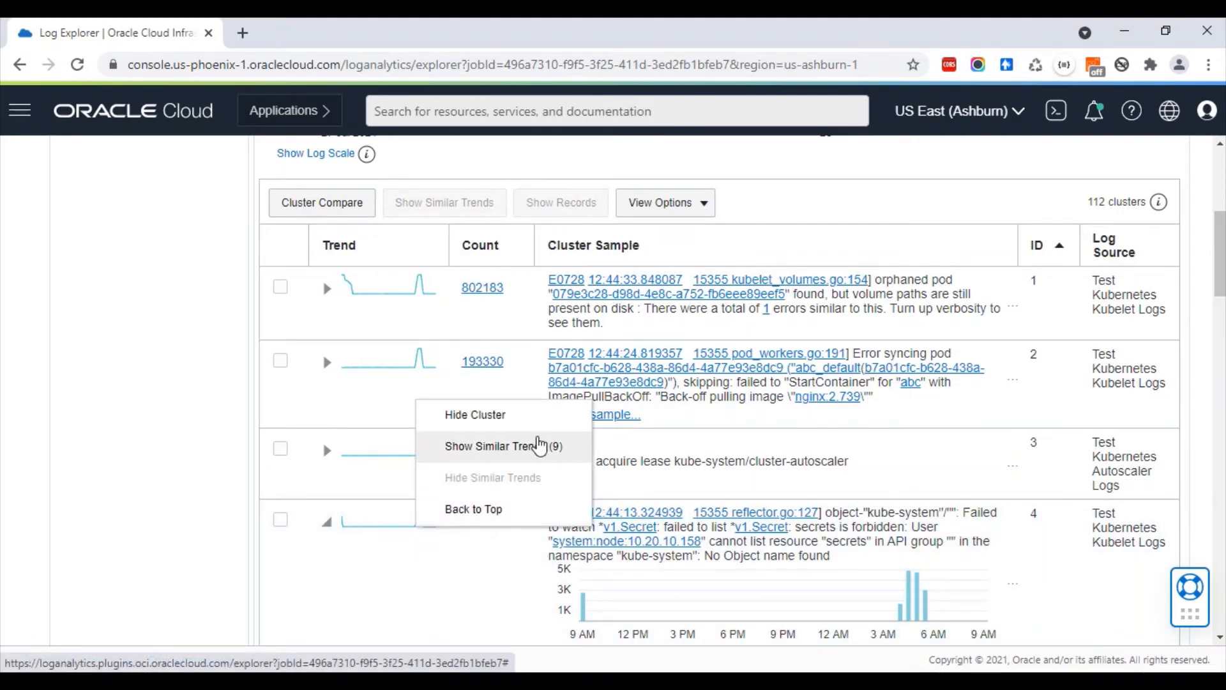
Show the 9 clusters with trends similar to cluster 4, including IDs 5, 14, 25 and 37.
click(503, 446)
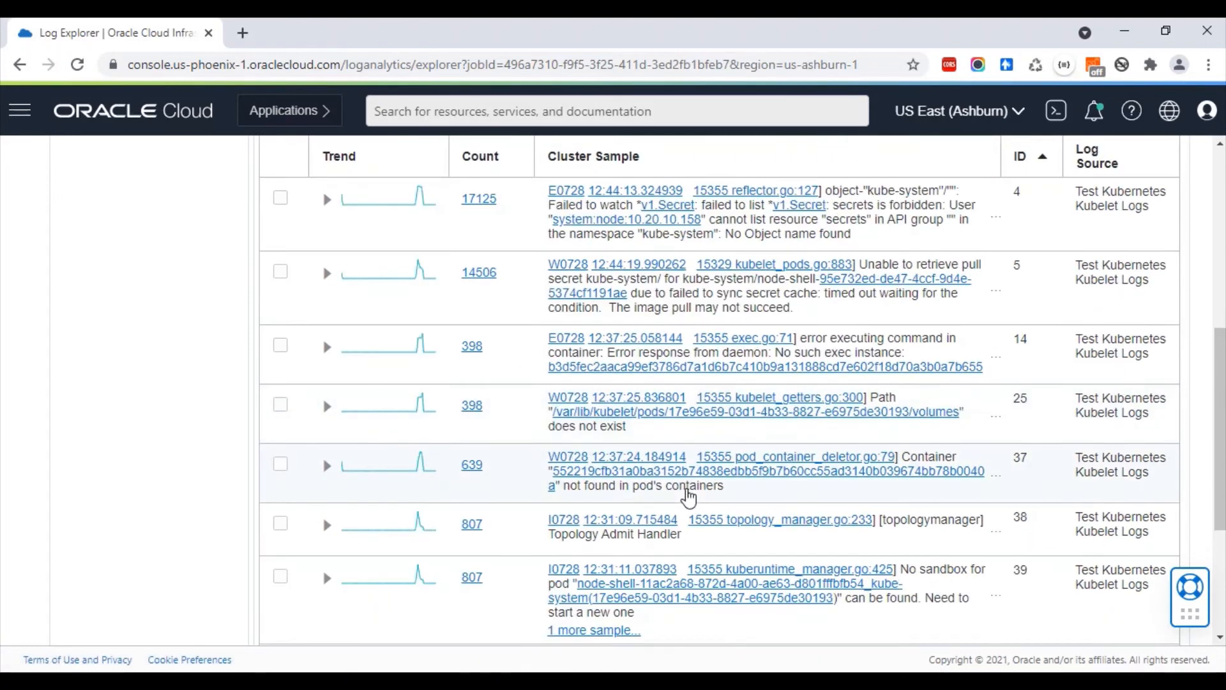